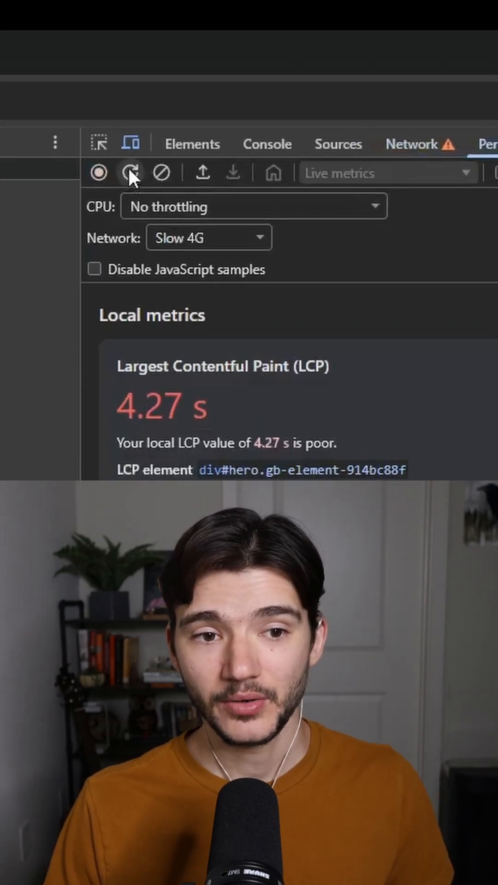
pyautogui.moveTo(159, 184)
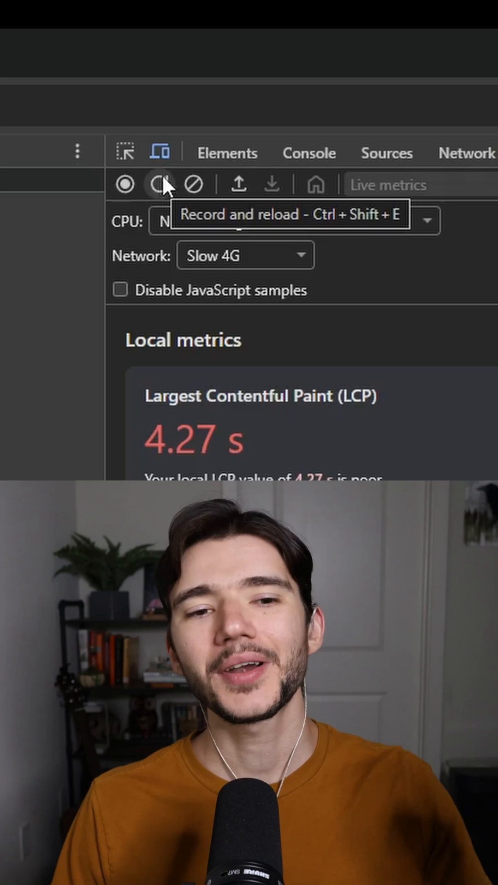
# Record a page-reload performance trace under Slow 4G throttling
pyautogui.click(159, 184)
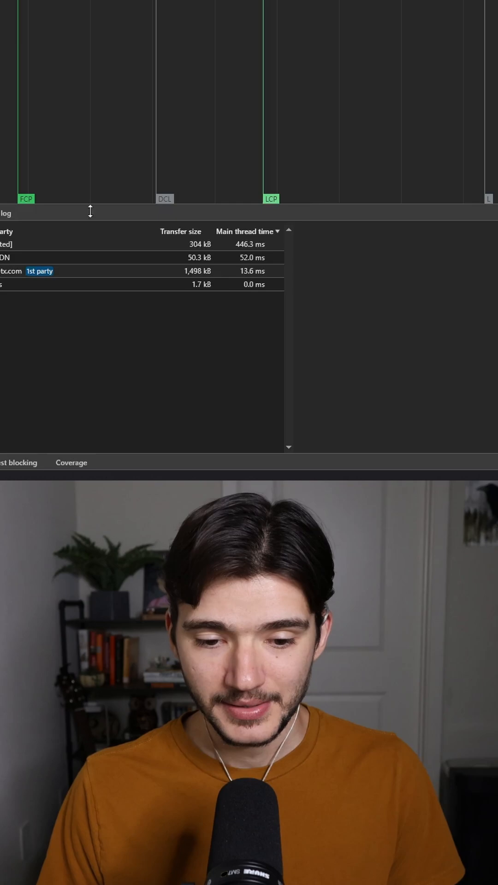
pyautogui.moveTo(327, 455)
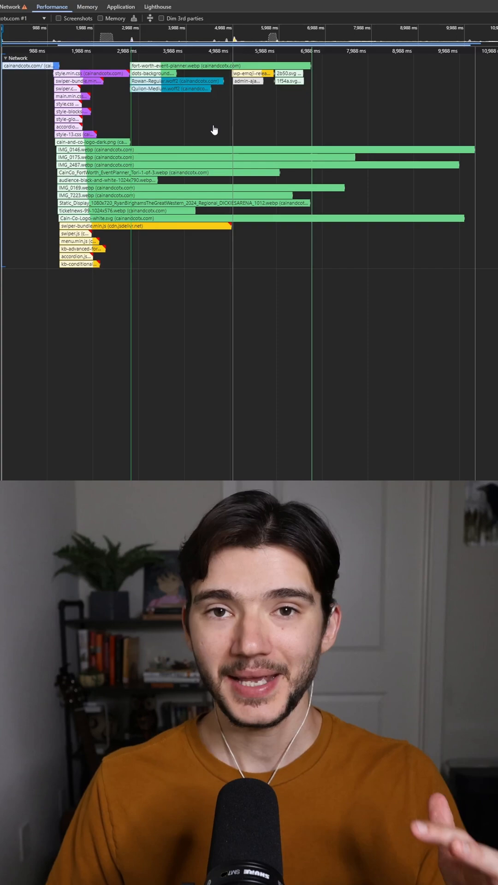
pyautogui.moveTo(83, 142)
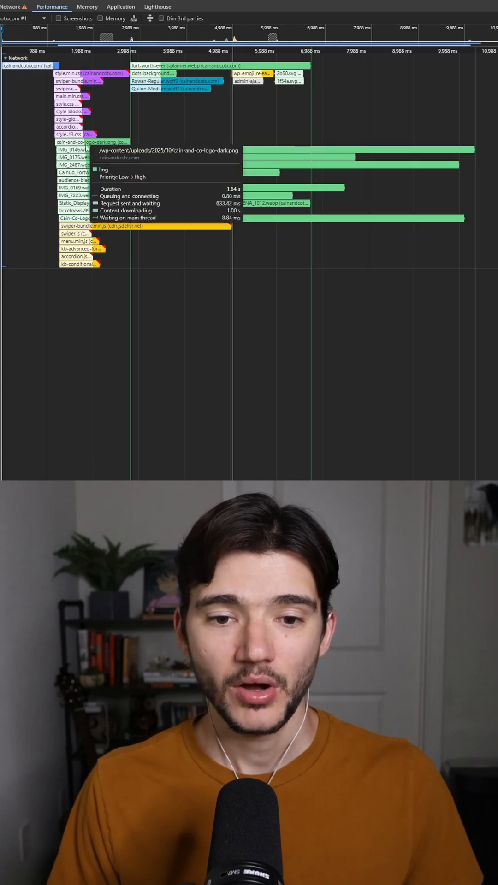
pyautogui.moveTo(324, 93)
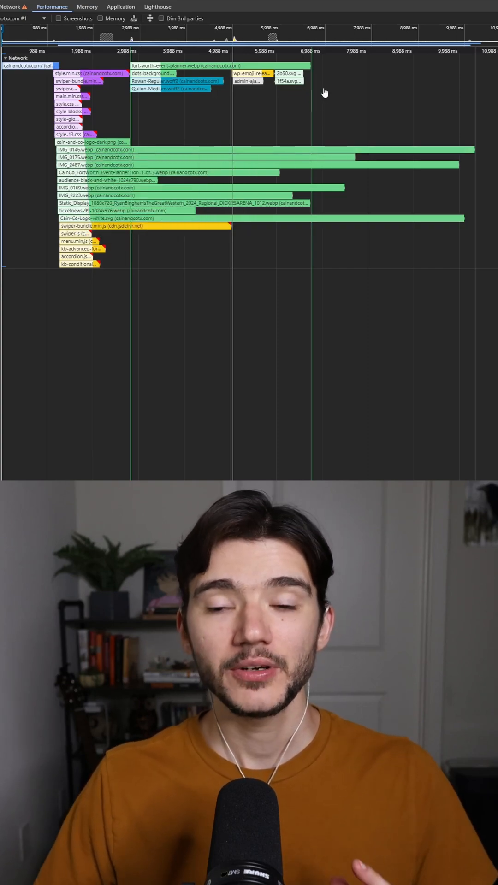